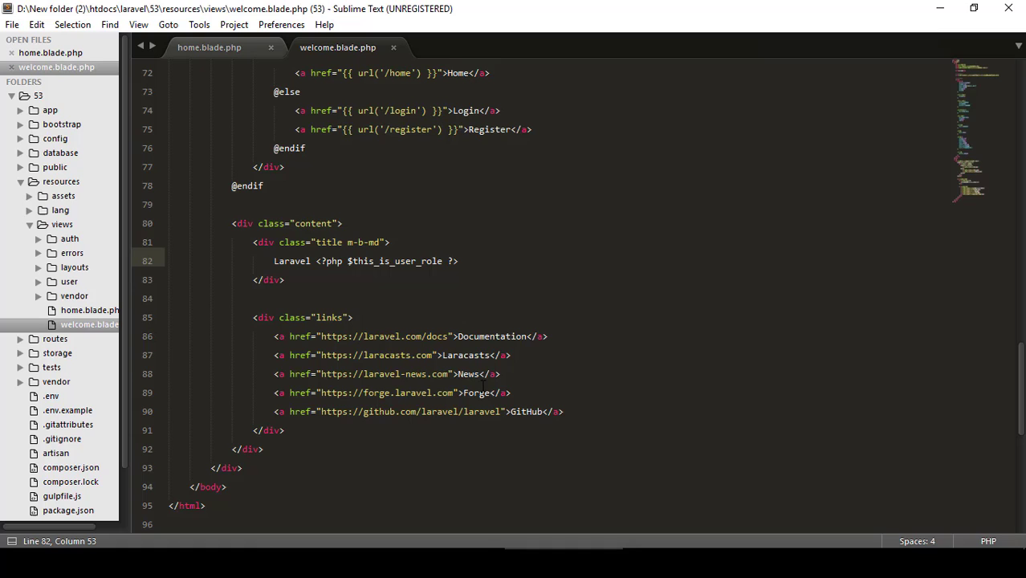
Search the Command Palette for 'inst' to find Package Control: Install Package.
{"action": "type", "text": "inst"}
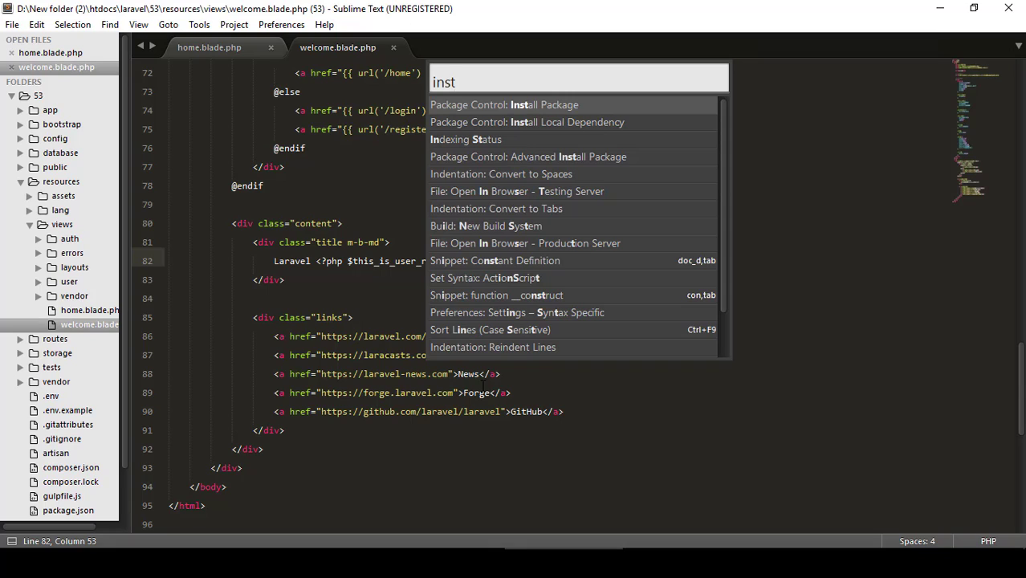
{"action": "mouse_move", "coordinate": [464, 113]}
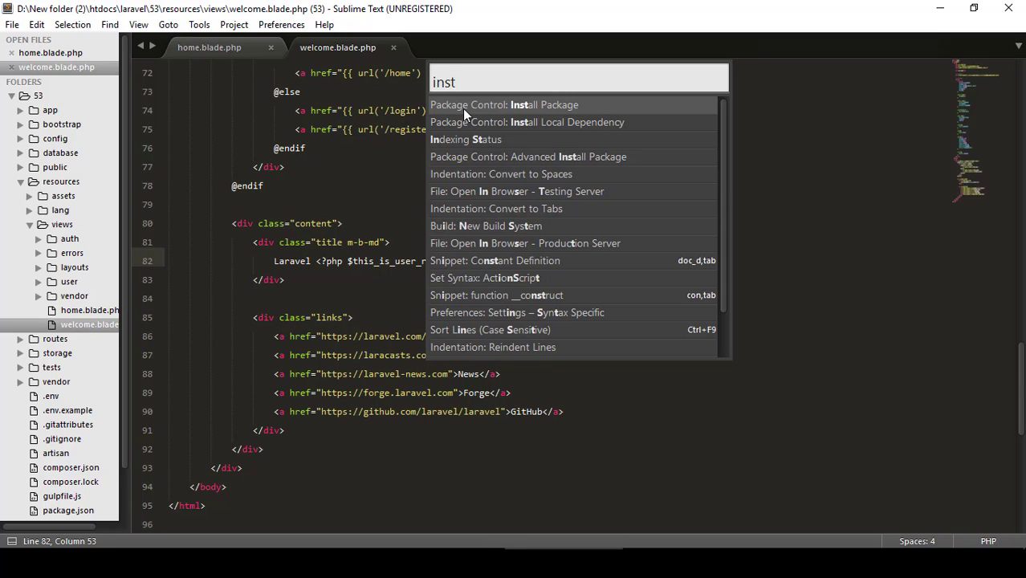
{"action": "mouse_move", "coordinate": [504, 114]}
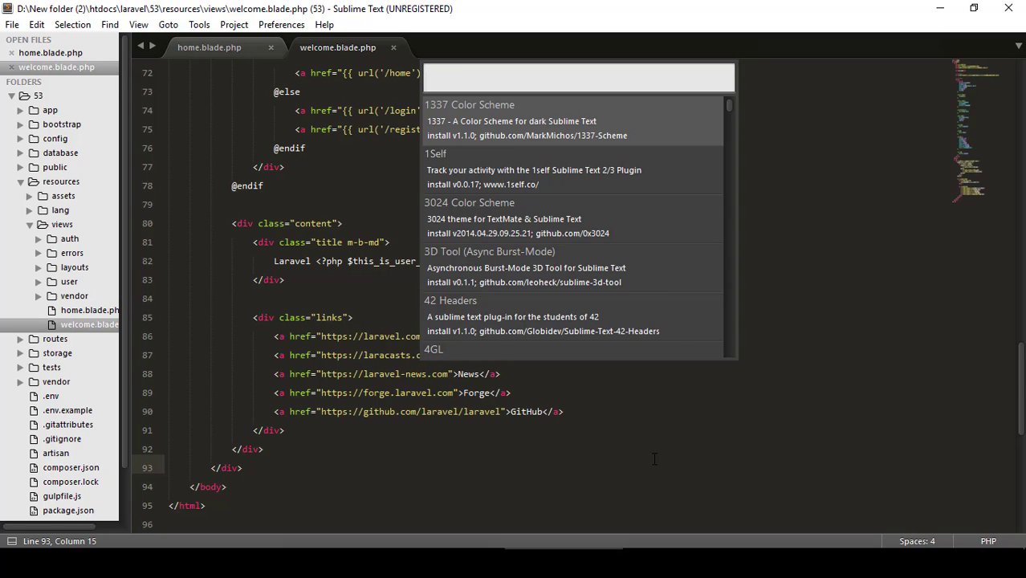
Filter the package list for 'alignment' and install the Alignment package.
{"action": "type", "text": "alignment"}
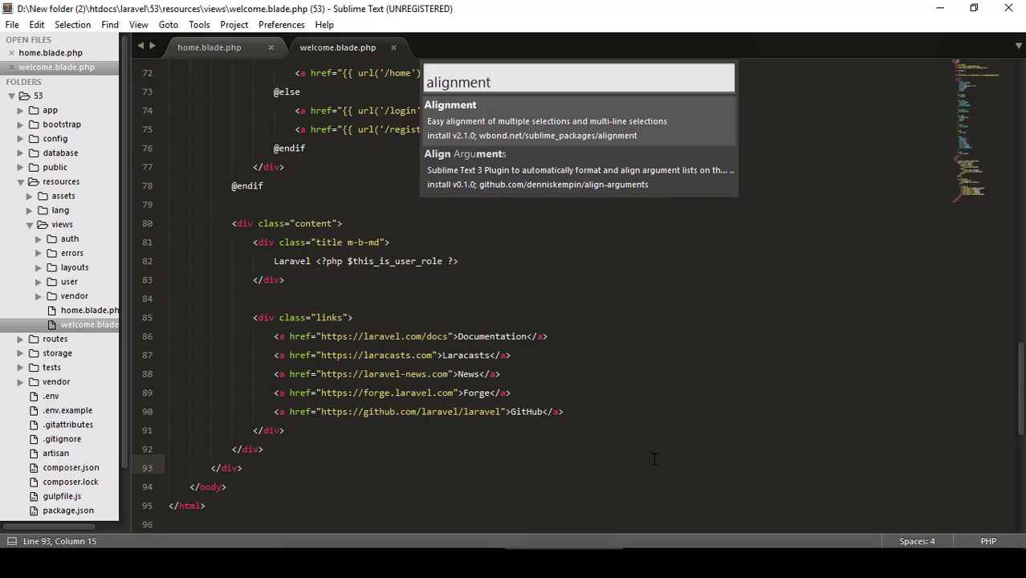
{"action": "key", "text": "enter"}
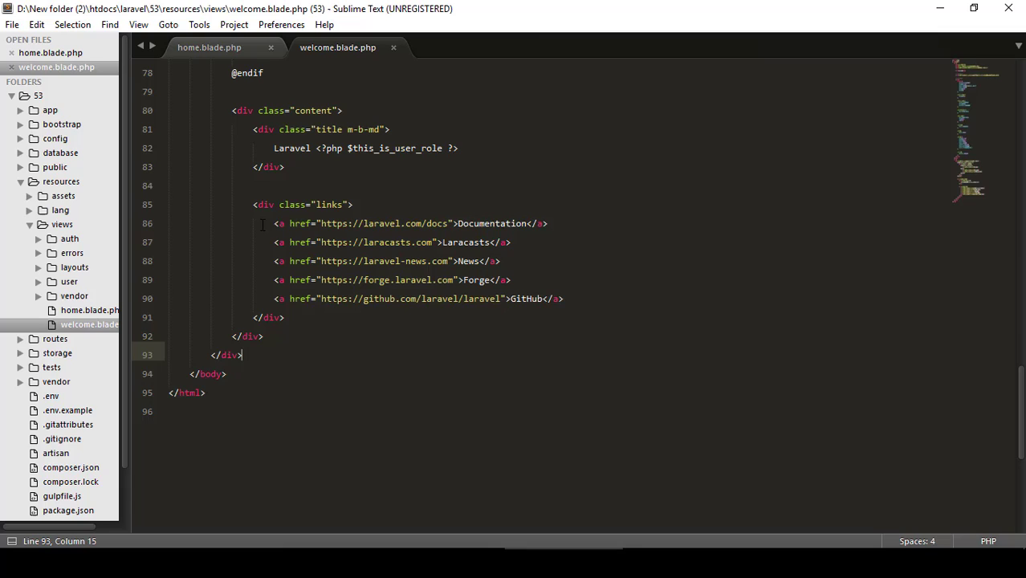
Open home.blade.php from the resources/views sidebar folder.
{"action": "left_click", "coordinate": [209, 47]}
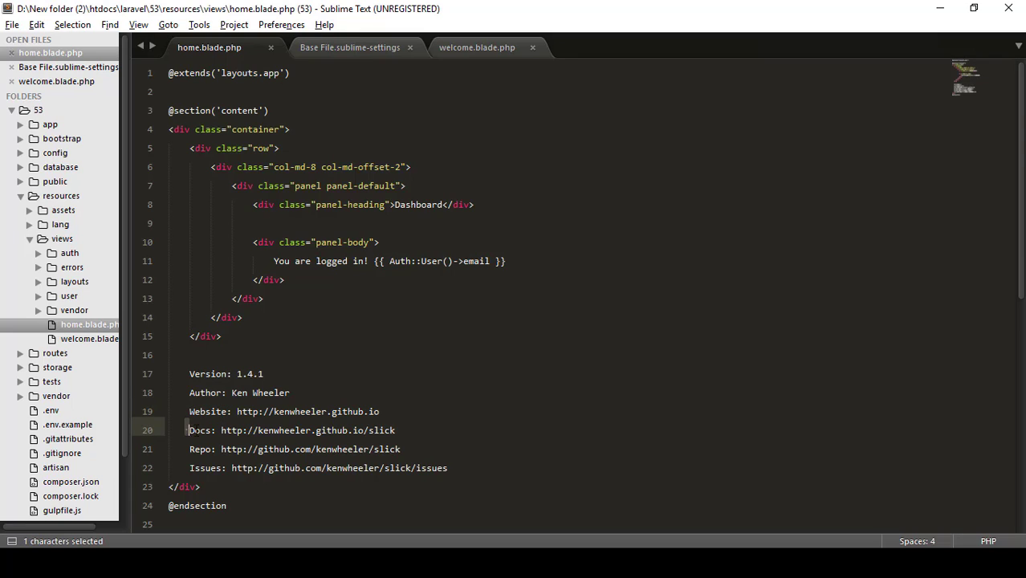
Place cursors on all six version-info lines, align their colons, and save home.blade.php.
{"action": "double_click", "coordinate": [198, 430]}
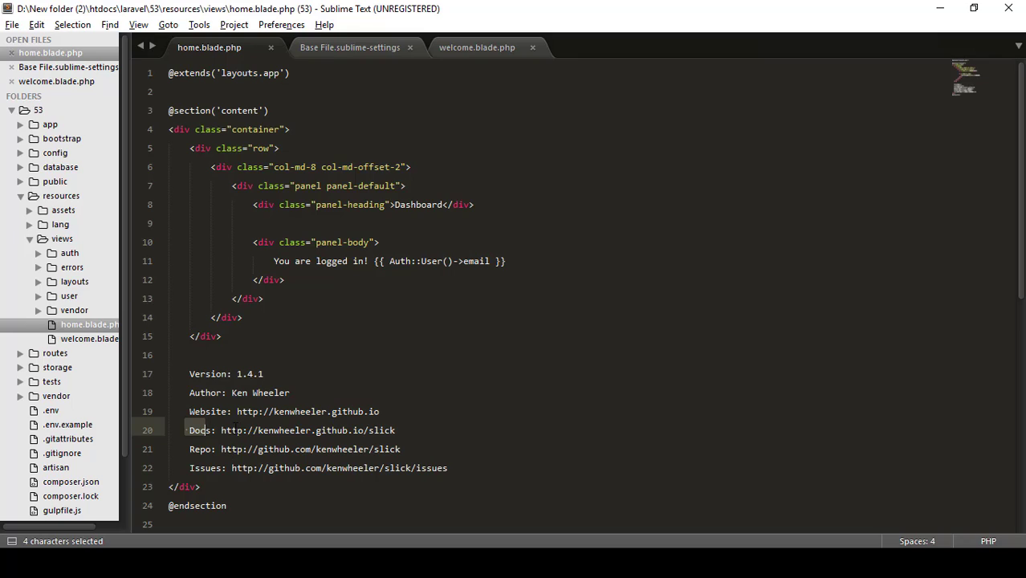
{"action": "left_click", "coordinate": [231, 373]}
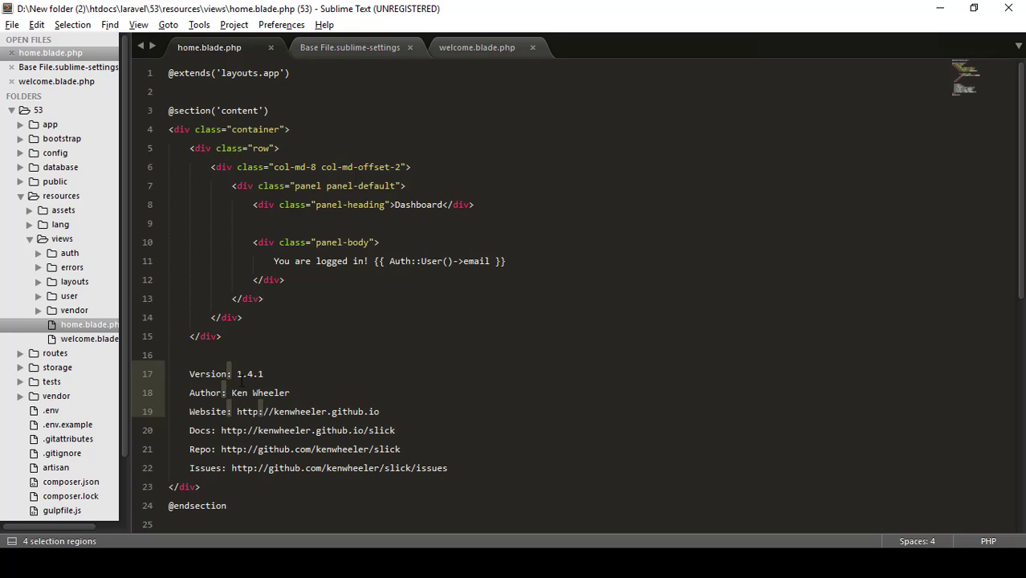
{"action": "left_click", "coordinate": [237, 373]}
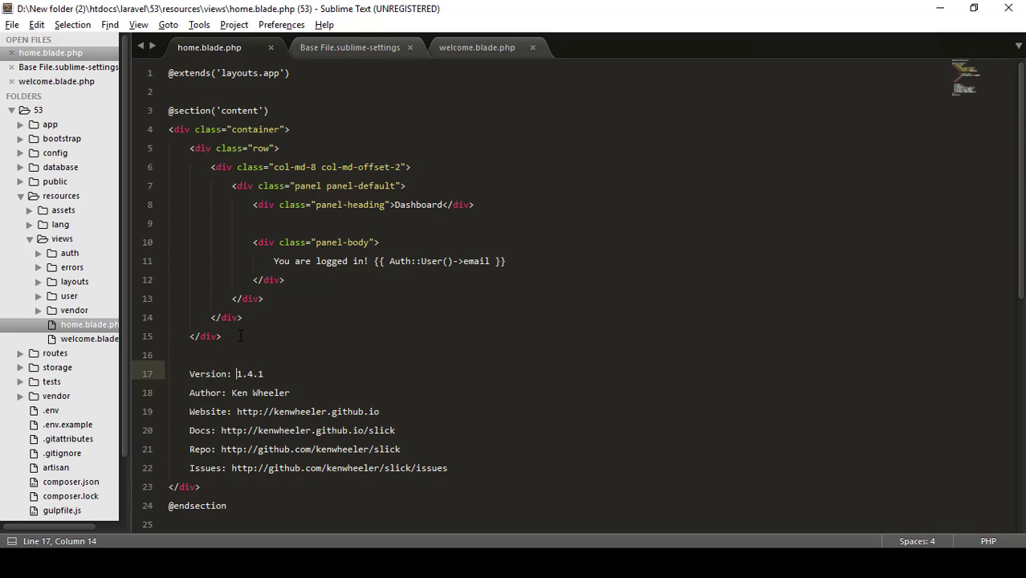
{"action": "left_click_drag", "start_coordinate": [263, 373], "coordinate": [236, 373]}
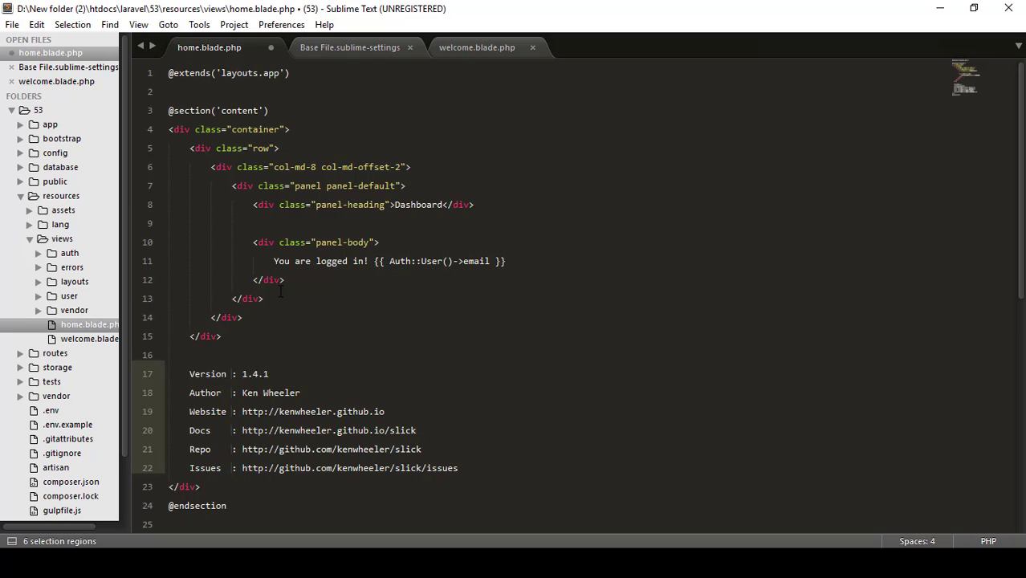
{"action": "key", "text": "ctrl+s"}
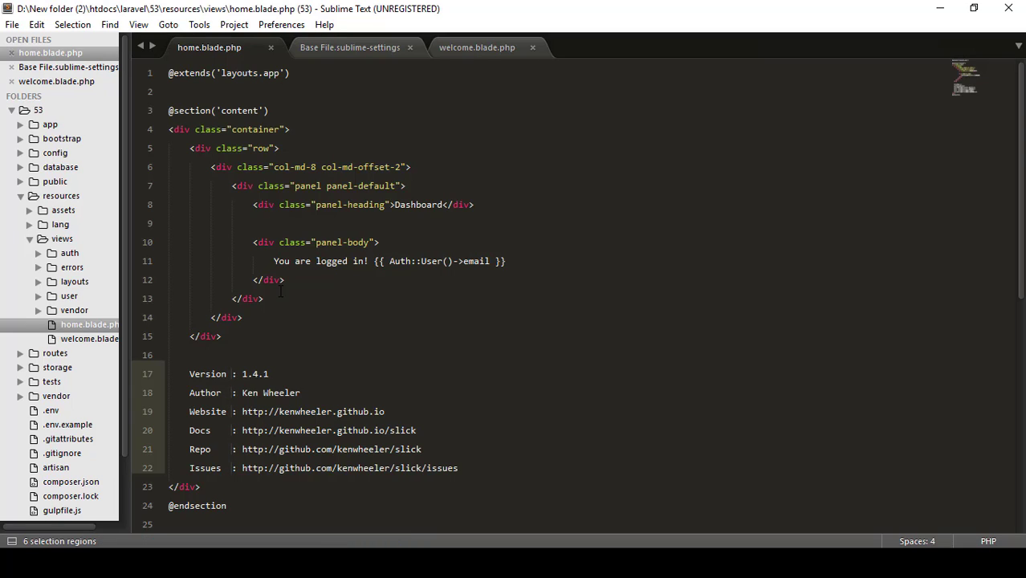
Open the Preferences menu to reach the Alignment package settings.
{"action": "left_click", "coordinate": [281, 24]}
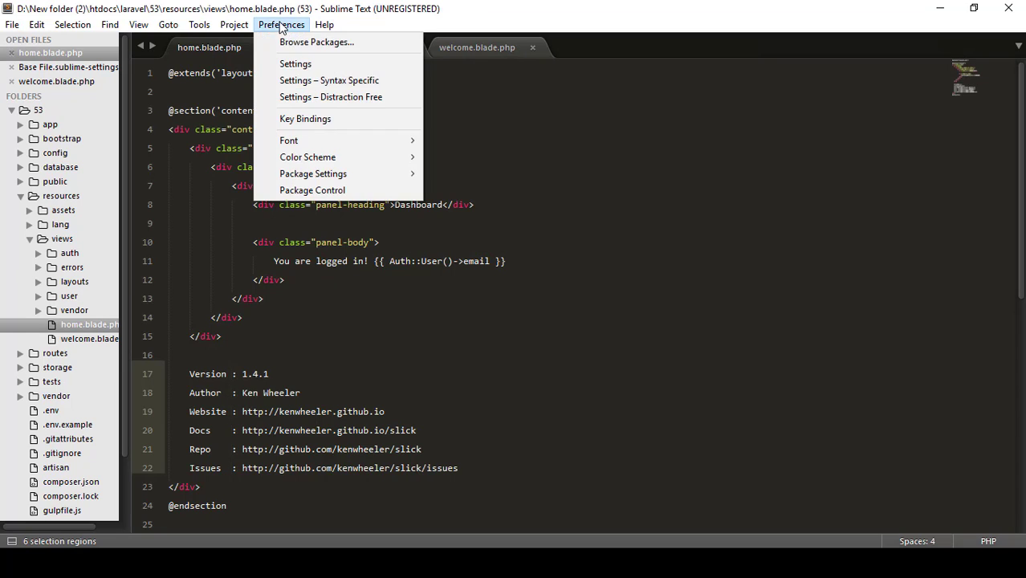
{"action": "mouse_move", "coordinate": [313, 173]}
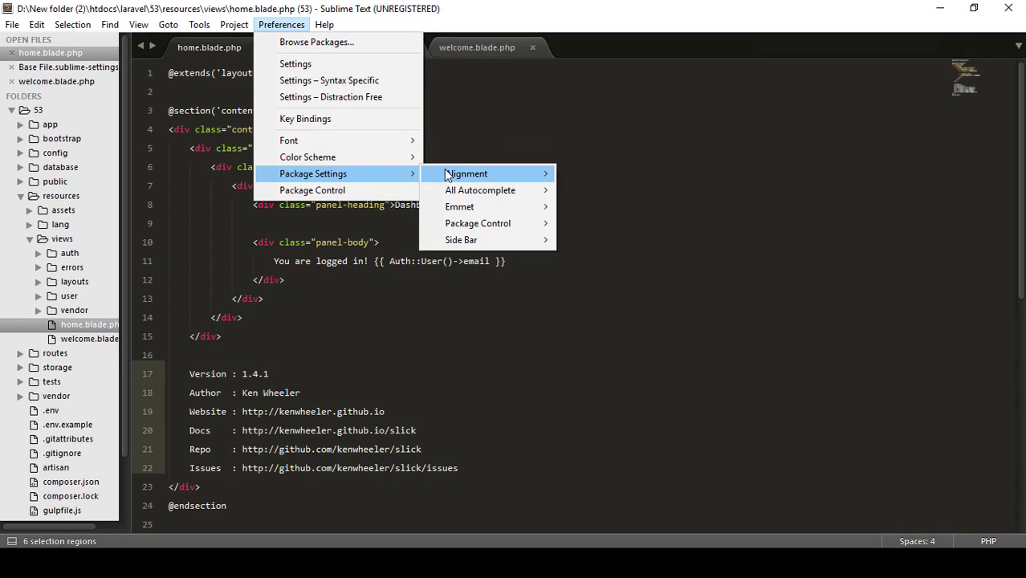
{"action": "left_click", "coordinate": [465, 173]}
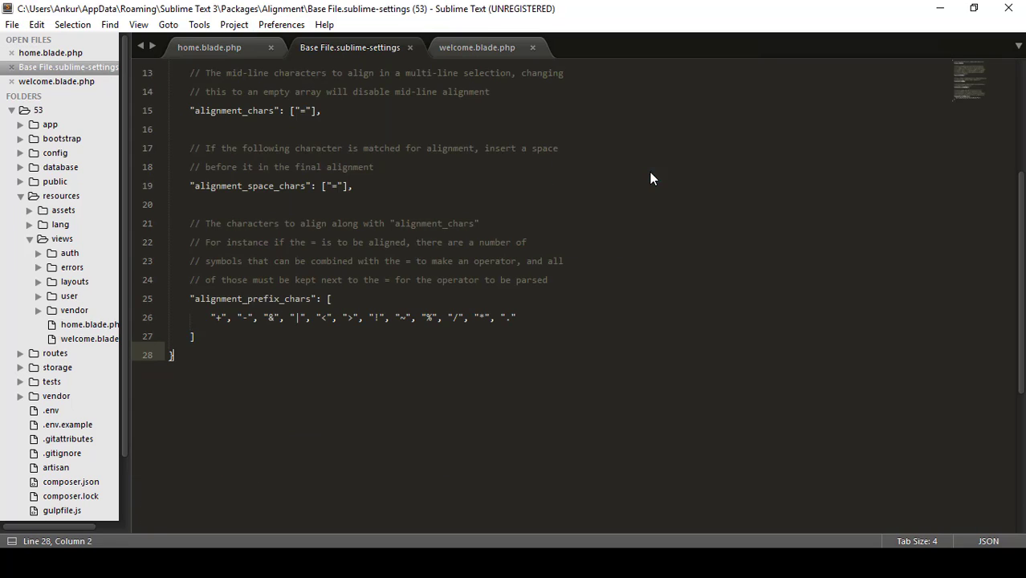
{"action": "mouse_move", "coordinate": [545, 214]}
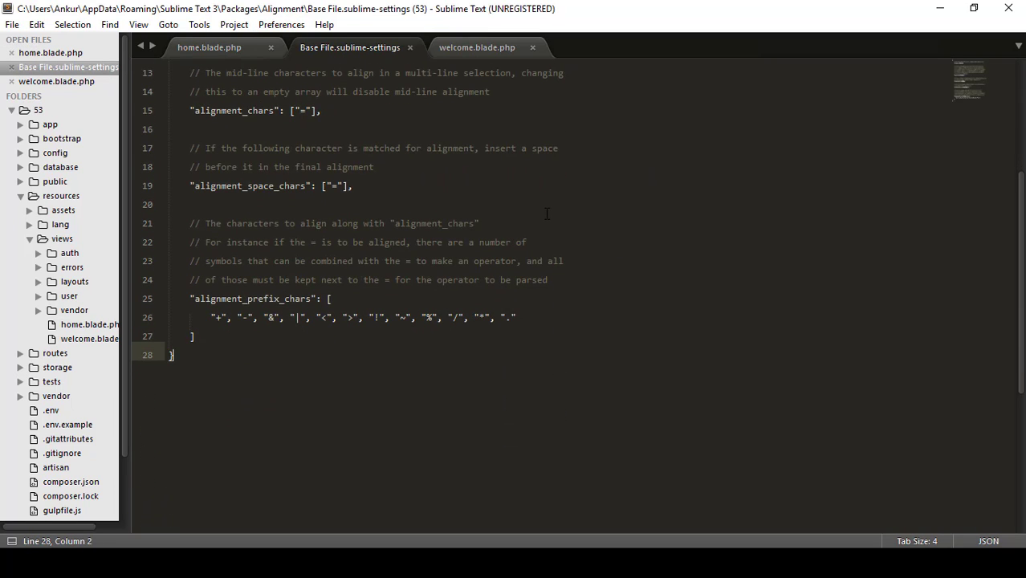
{"action": "double_click", "coordinate": [215, 297]}
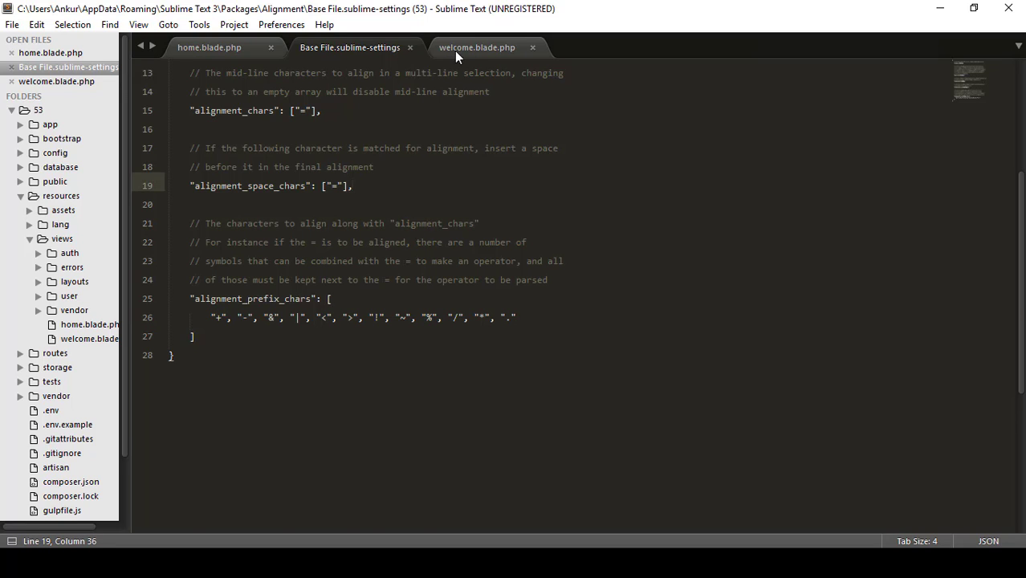
{"action": "left_click", "coordinate": [209, 46]}
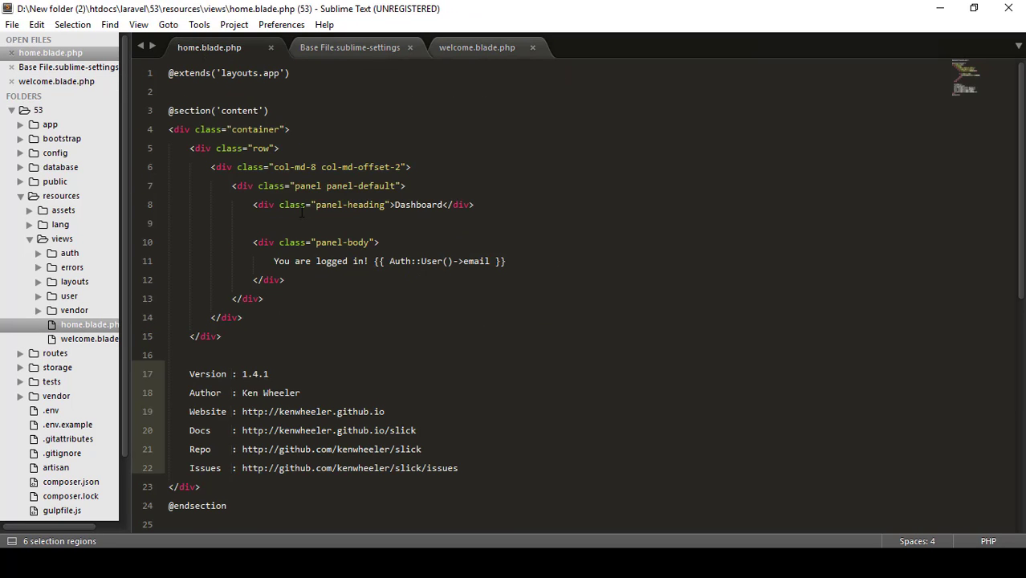